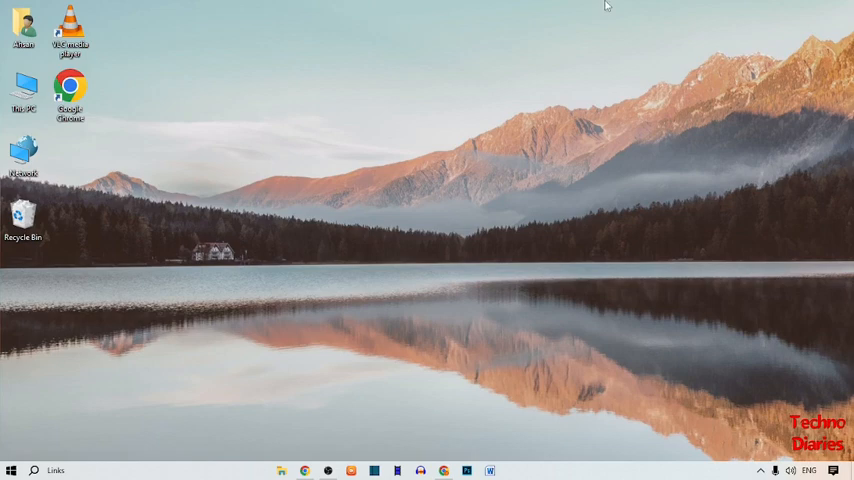
{"action": "mouse_move", "coordinate": [84, 90]}
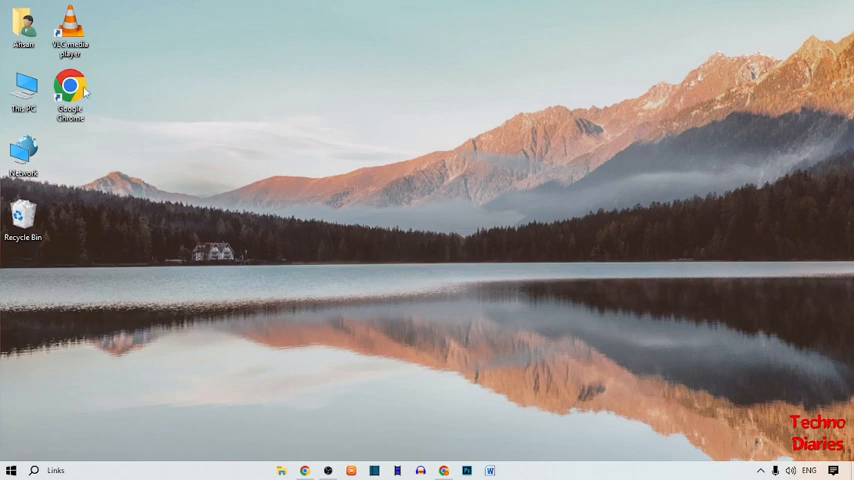
Launch Google Chrome from its desktop shortcut.
{"action": "double_click", "coordinate": [70, 84]}
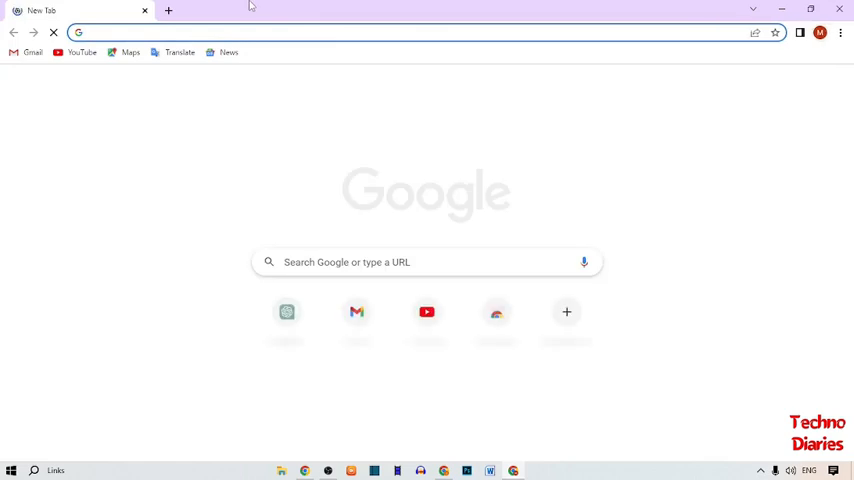
Search 'core temp', reach the alcpu.com page and start the Core Temp 1.18 download.
{"action": "type", "text": "core"}
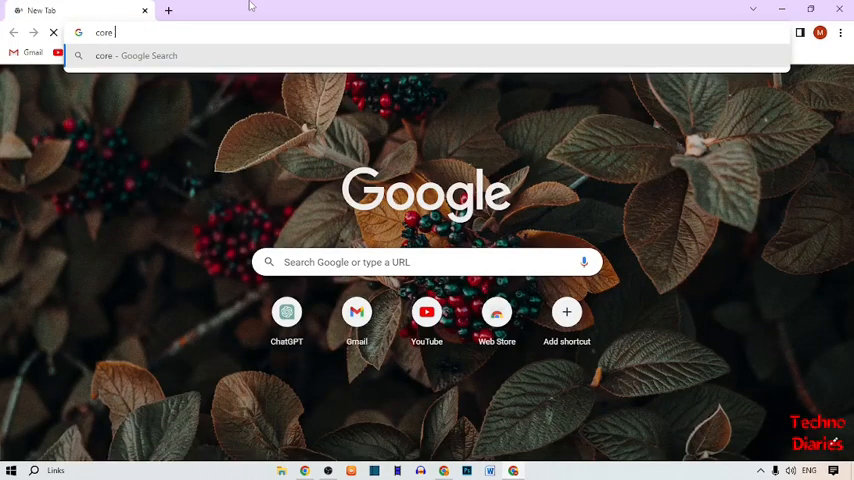
{"action": "type", "text": "temp"}
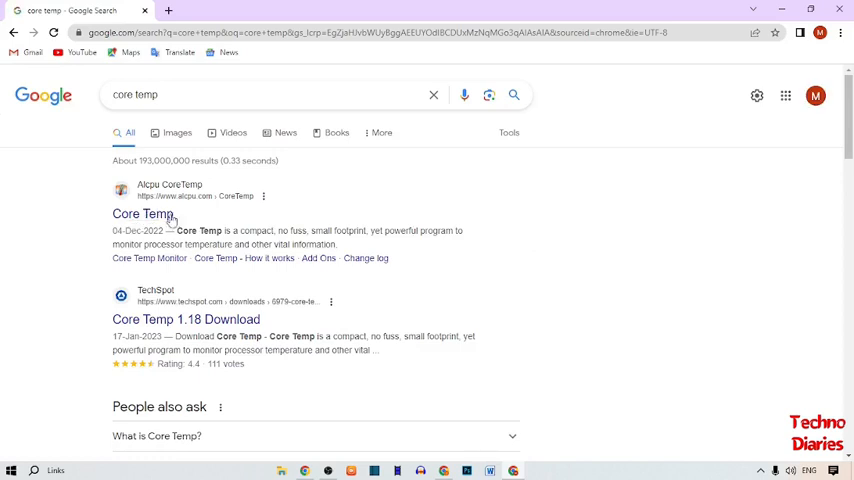
{"action": "left_click", "coordinate": [144, 212]}
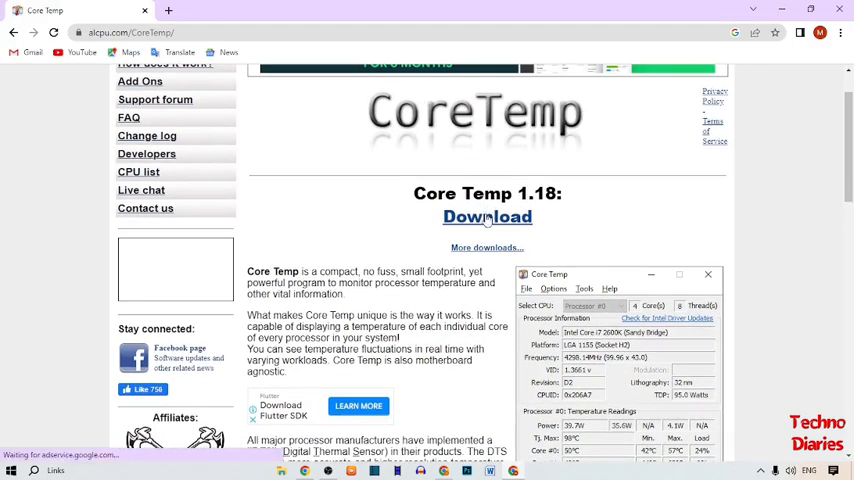
{"action": "left_click", "coordinate": [488, 216]}
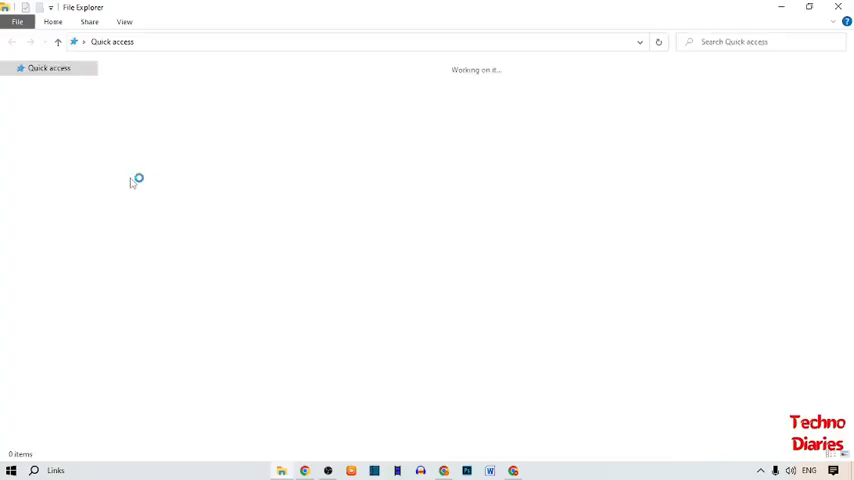
Run Core Temp setup.exe from the Downloads folder via its right-click Open action.
{"action": "left_click", "coordinate": [52, 104]}
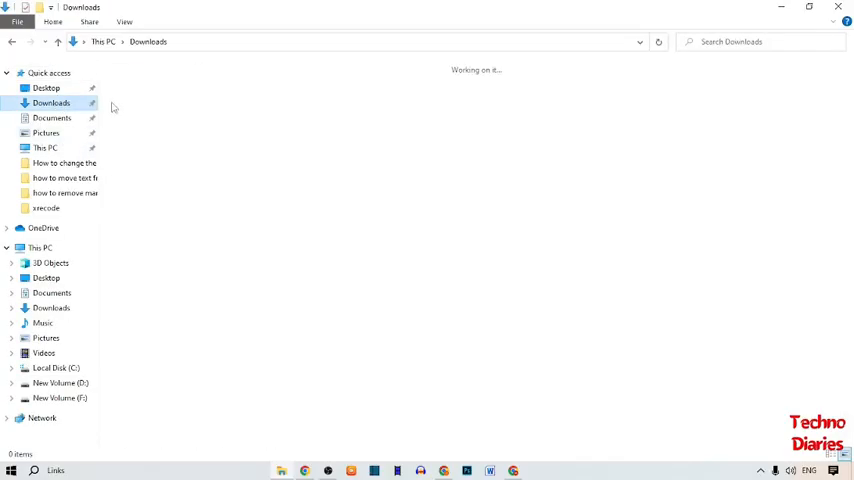
{"action": "left_click", "coordinate": [52, 102]}
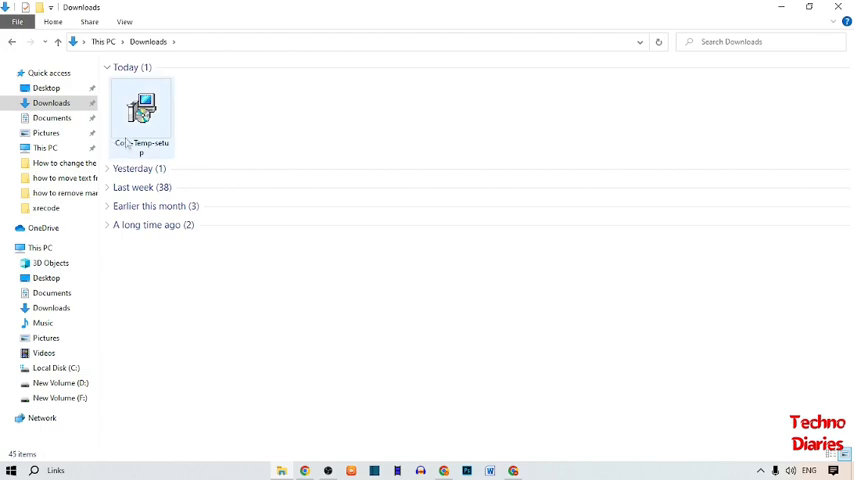
{"action": "left_click", "coordinate": [140, 116]}
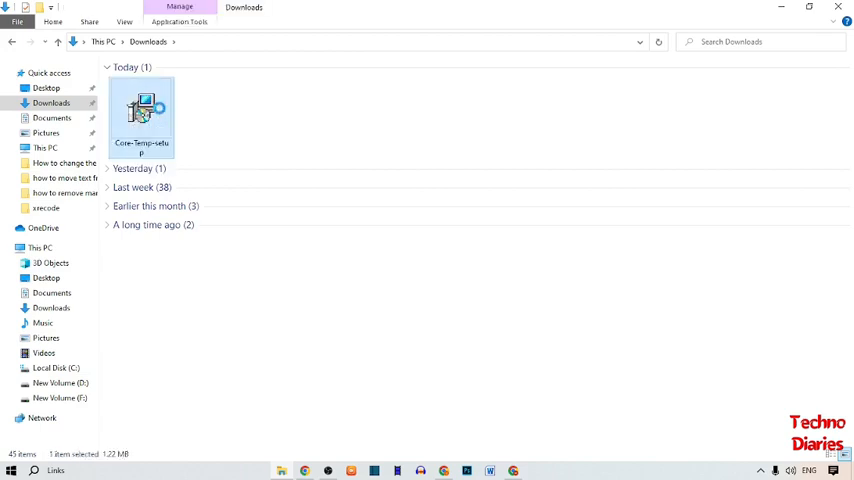
{"action": "right_click", "coordinate": [140, 116]}
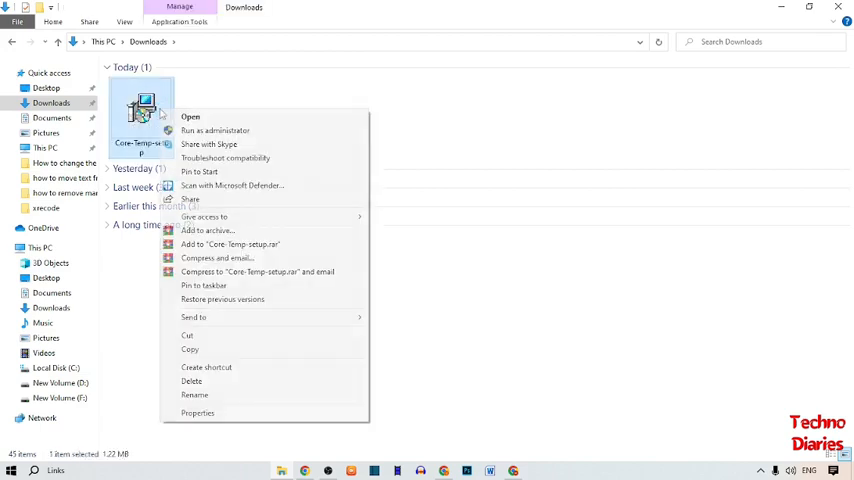
{"action": "left_click", "coordinate": [214, 130]}
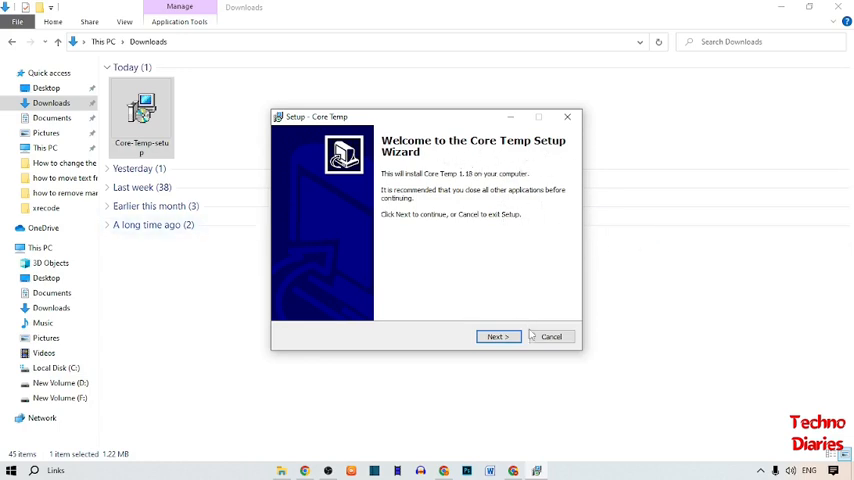
Accept the default folder and tasks, pass the release notes and finish with Launch Core Temp checked.
{"action": "left_click", "coordinate": [498, 336]}
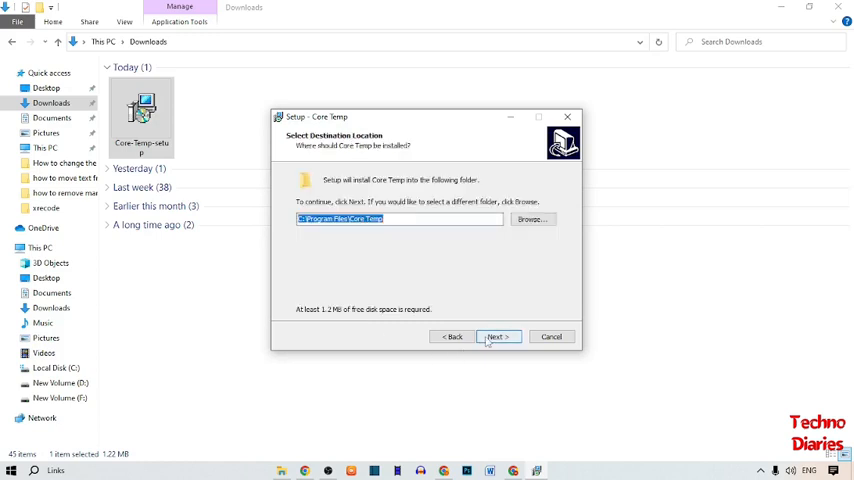
{"action": "left_click", "coordinate": [496, 336]}
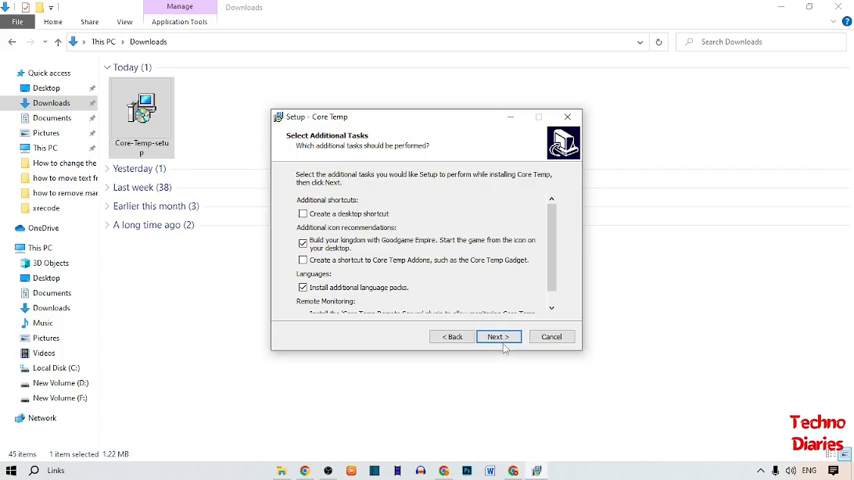
{"action": "left_click", "coordinate": [496, 336]}
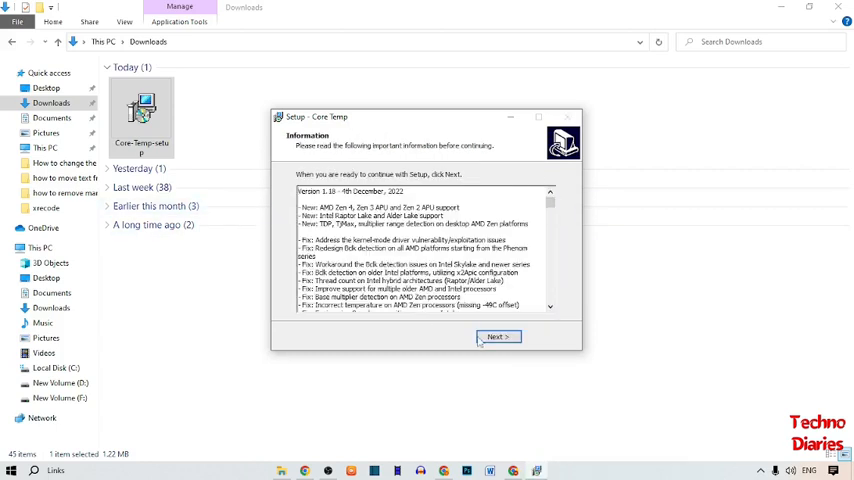
{"action": "scroll", "scroll_direction": "down", "scroll_amount": 3}
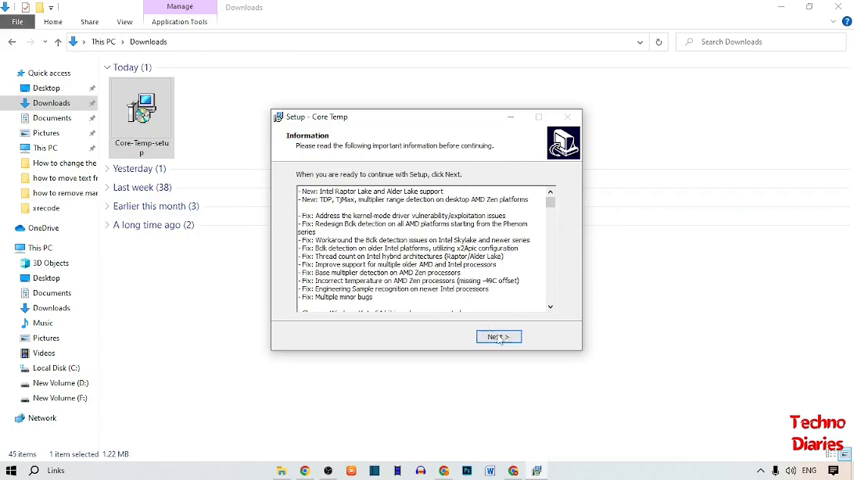
{"action": "left_click", "coordinate": [498, 336]}
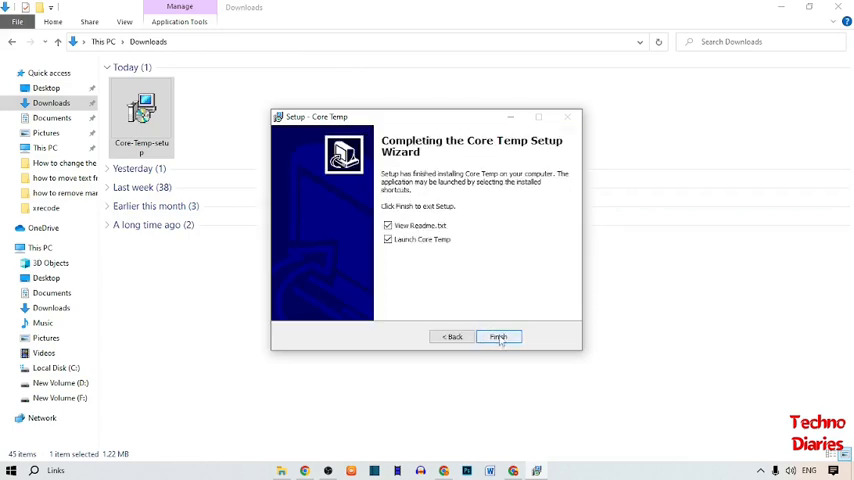
{"action": "left_click", "coordinate": [496, 336]}
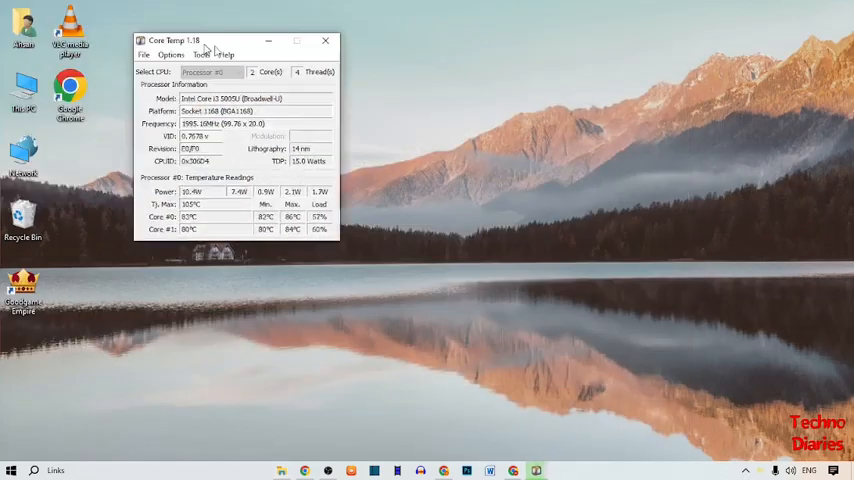
Centre the Core Temp window, read the core temperatures, then close it.
{"action": "left_click_drag", "start_coordinate": [200, 40], "coordinate": [416, 58]}
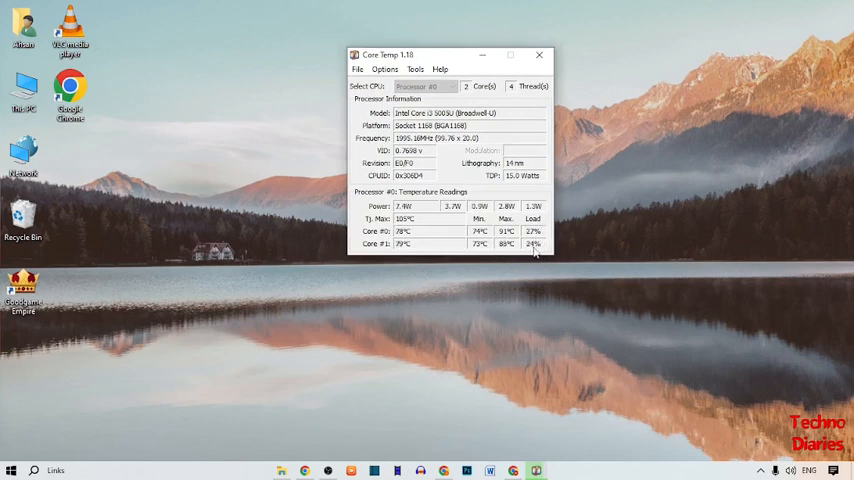
{"action": "left_click", "coordinate": [540, 54]}
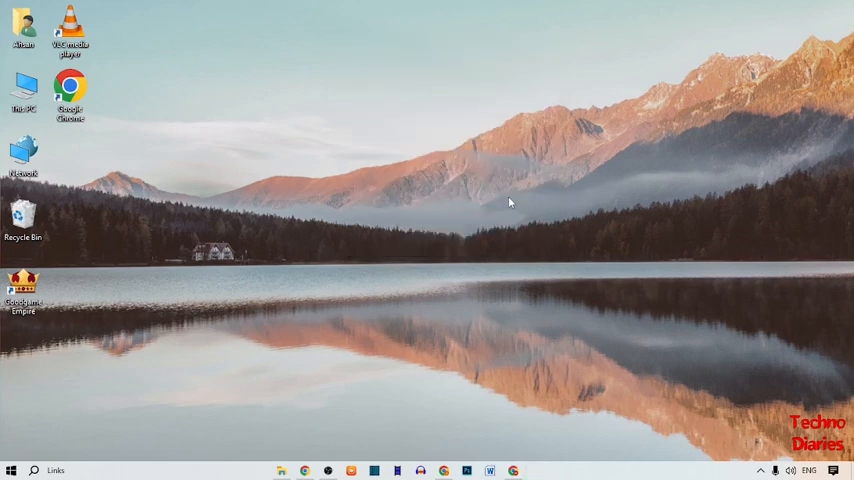